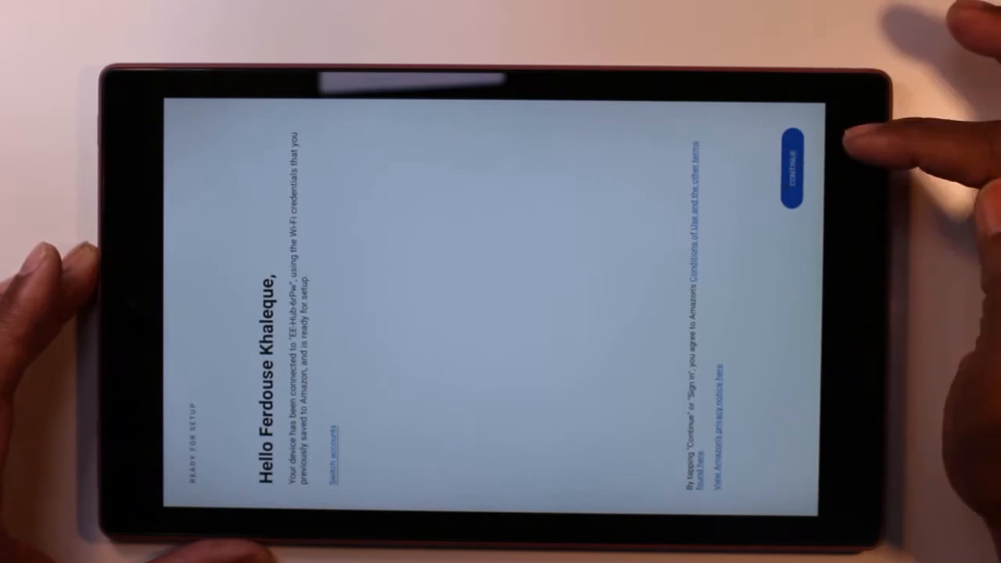
Accept the pre-registered Amazon account on the Ready for Setup screen
left_click(792, 166)
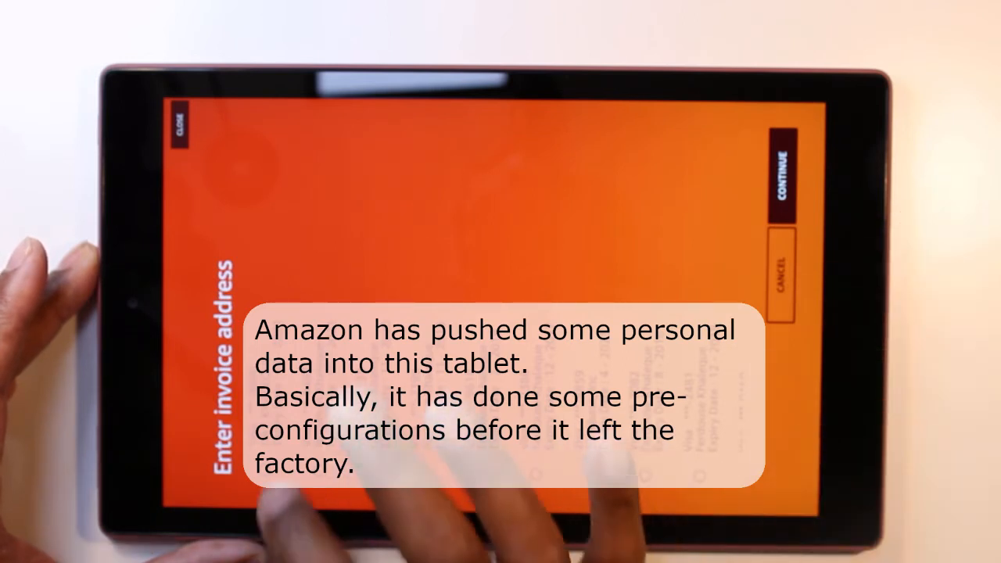
Choose one of the account's saved addresses as the invoice address
left_click(788, 174)
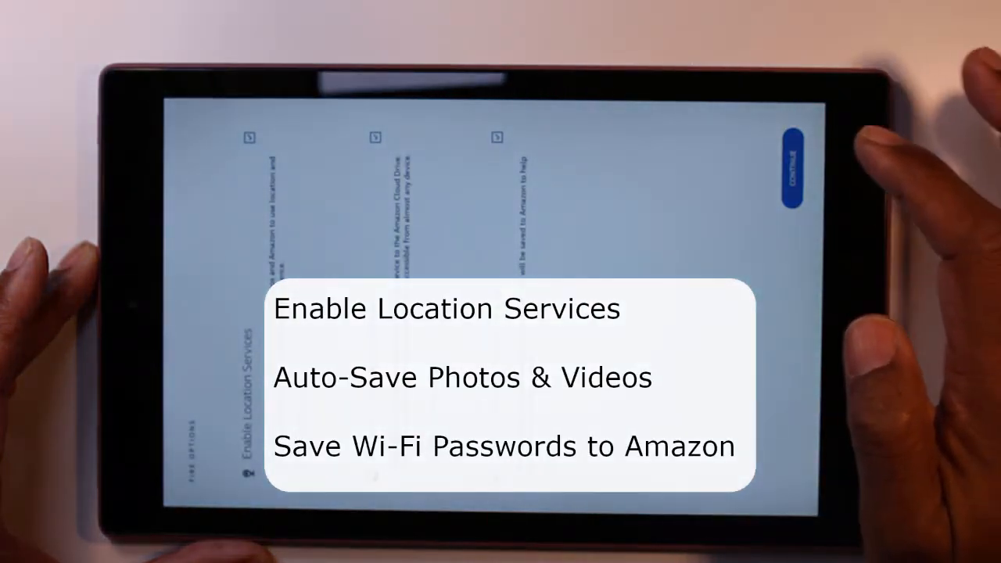
Keep the default location, photo auto-save and Wi-Fi password toggles
left_click(792, 164)
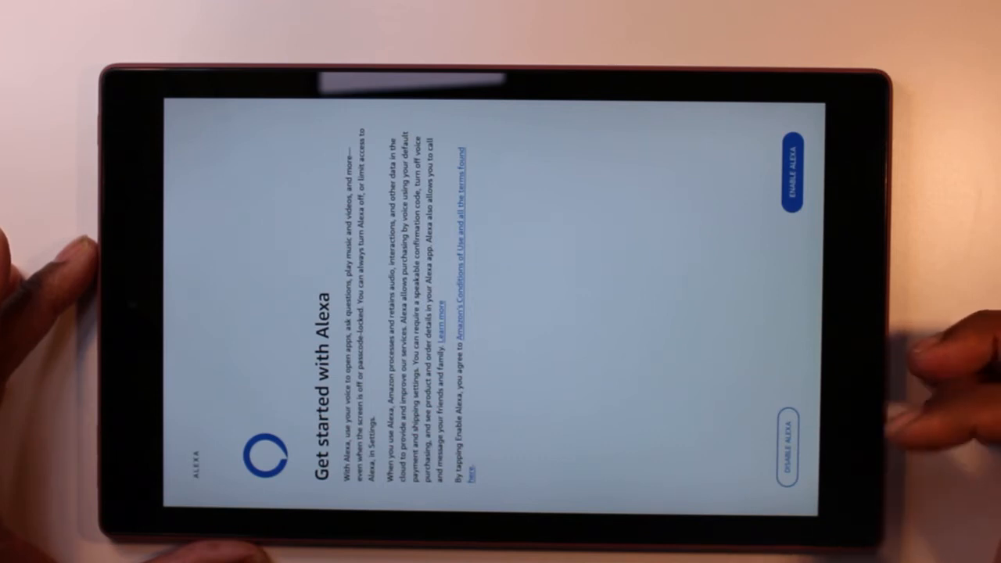
Disable Alexa on the Get started with Alexa screen
left_click(790, 438)
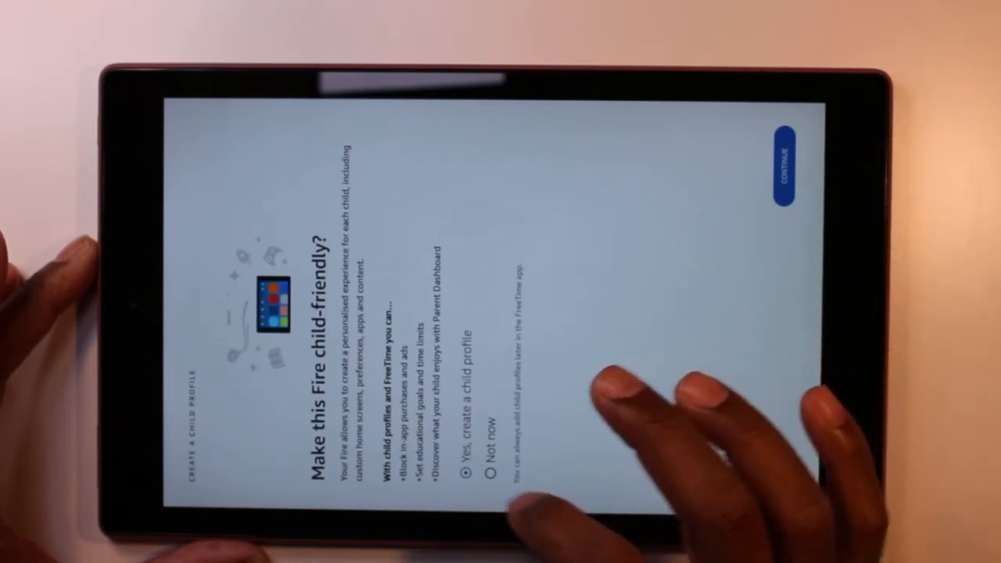
Choose 'Not now' on the Make this Fire child-friendly question
left_click(492, 467)
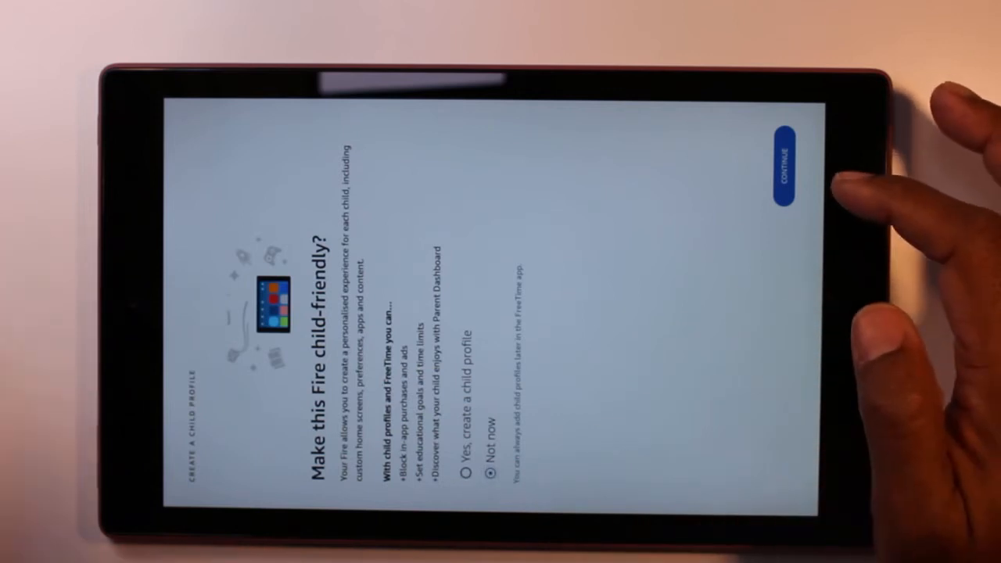